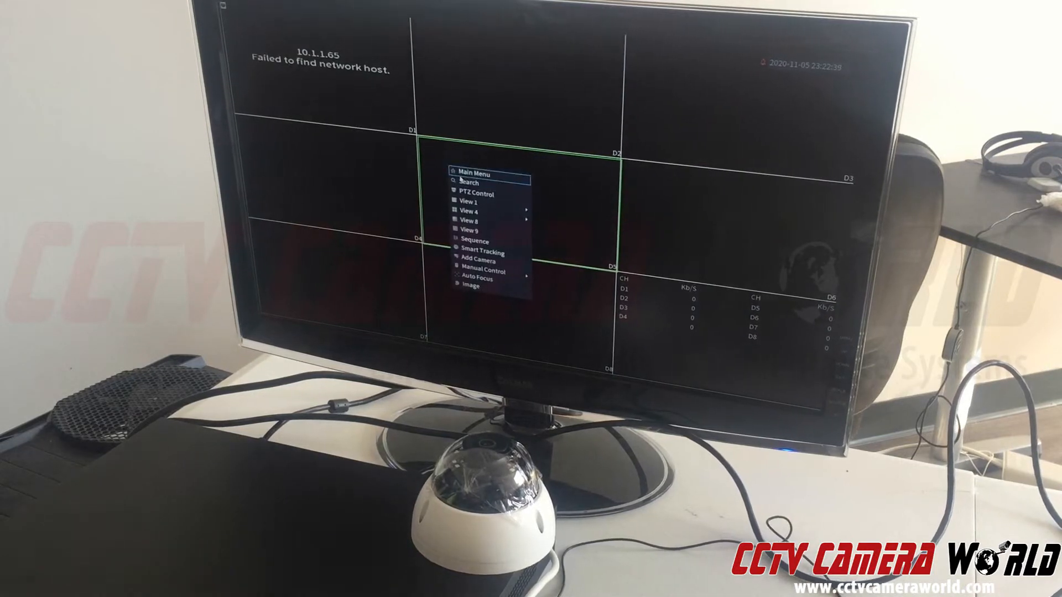
- Review the admin account's details in the Account list and back out without changes
click(476, 173)
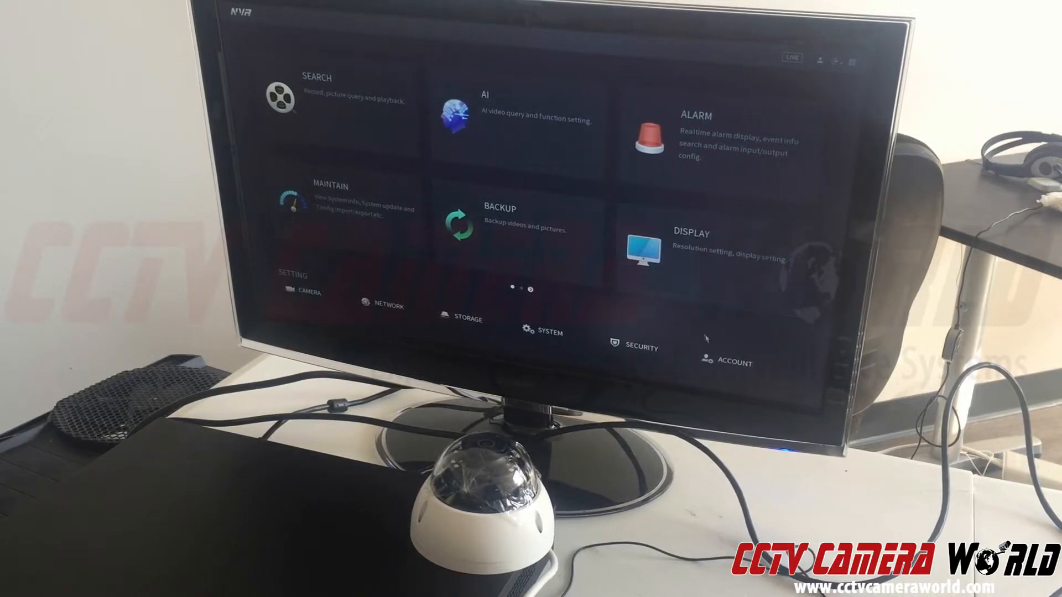
click(734, 361)
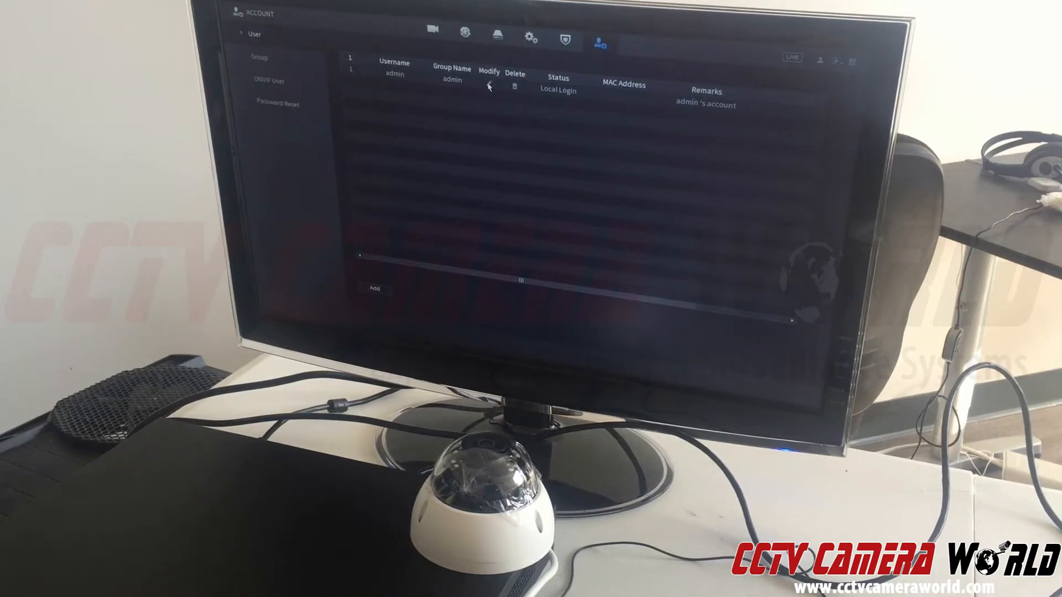
click(488, 86)
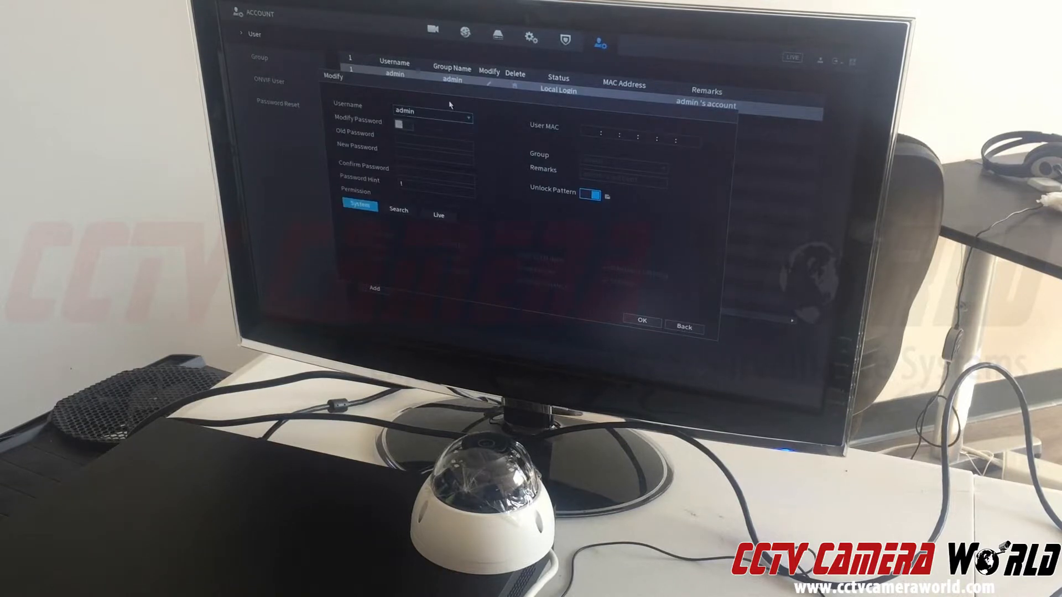
click(684, 321)
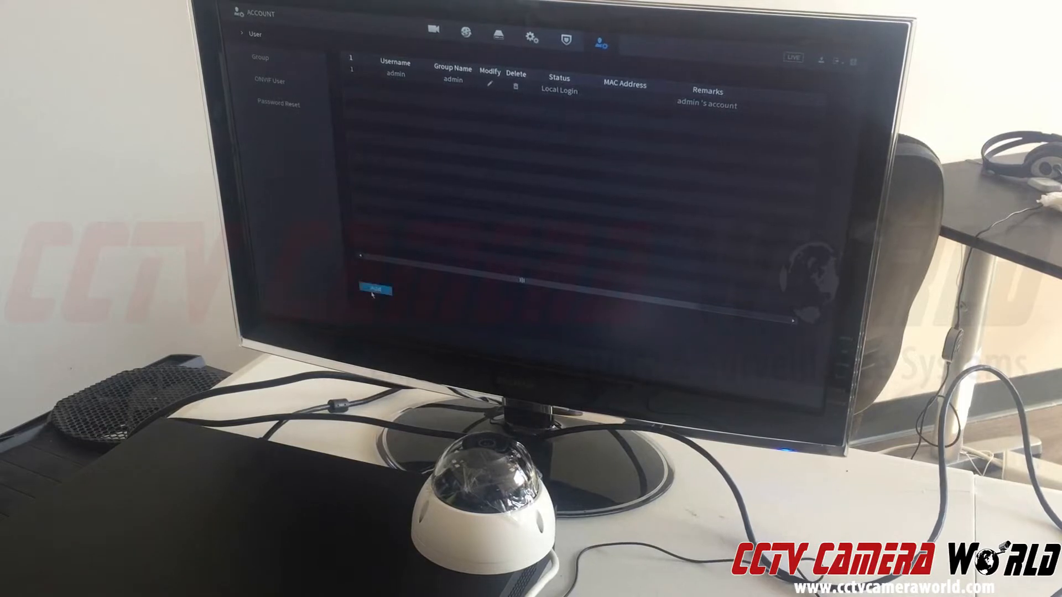
click(374, 290)
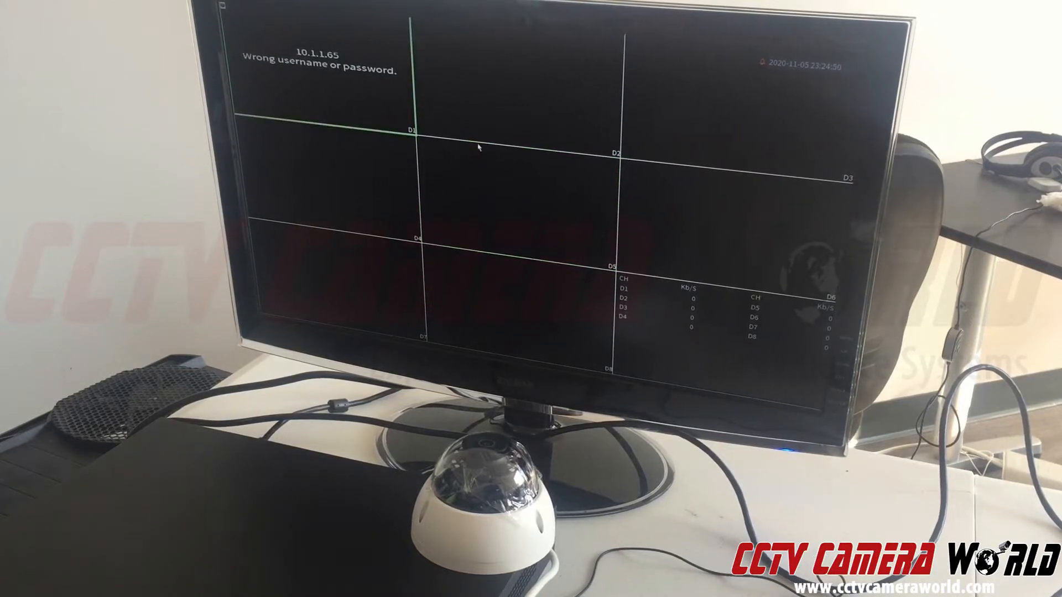
- Bring up the Camera List from the Main Menu showing 10.1.1.65 on D1 with an error status
right_click(478, 148)
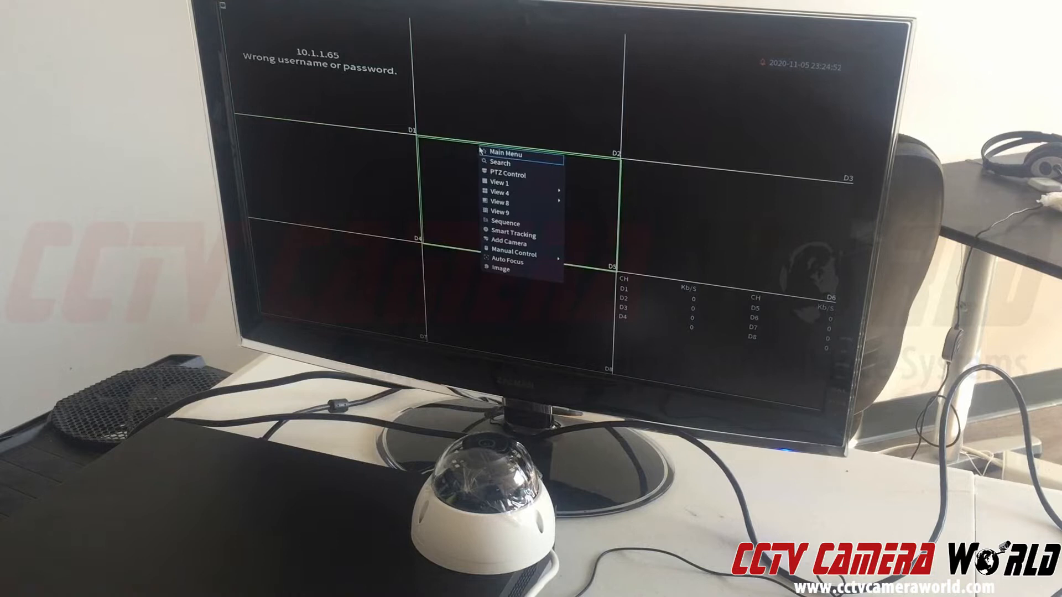
click(505, 153)
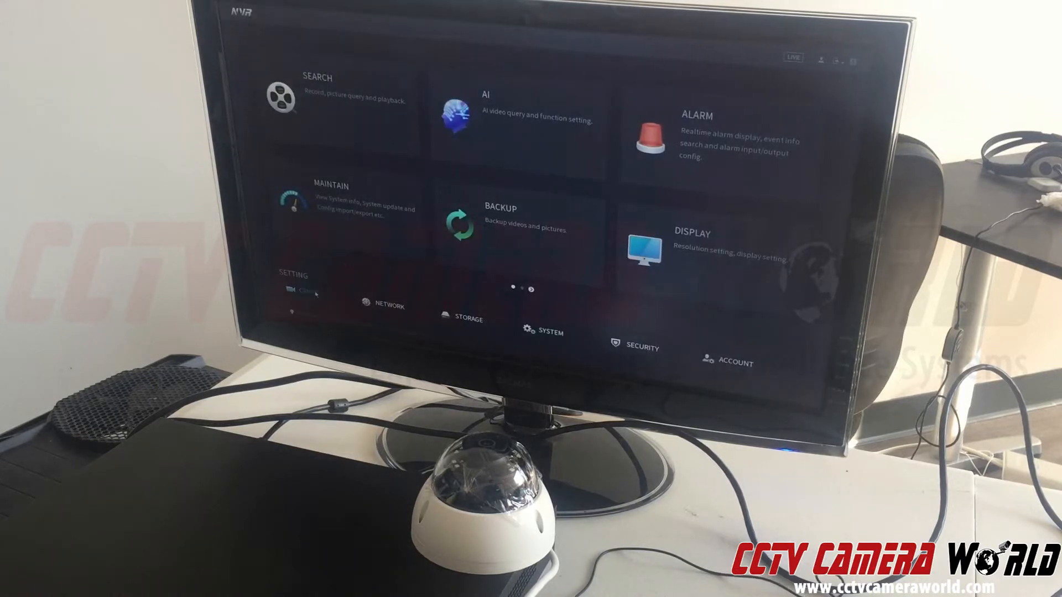
click(299, 291)
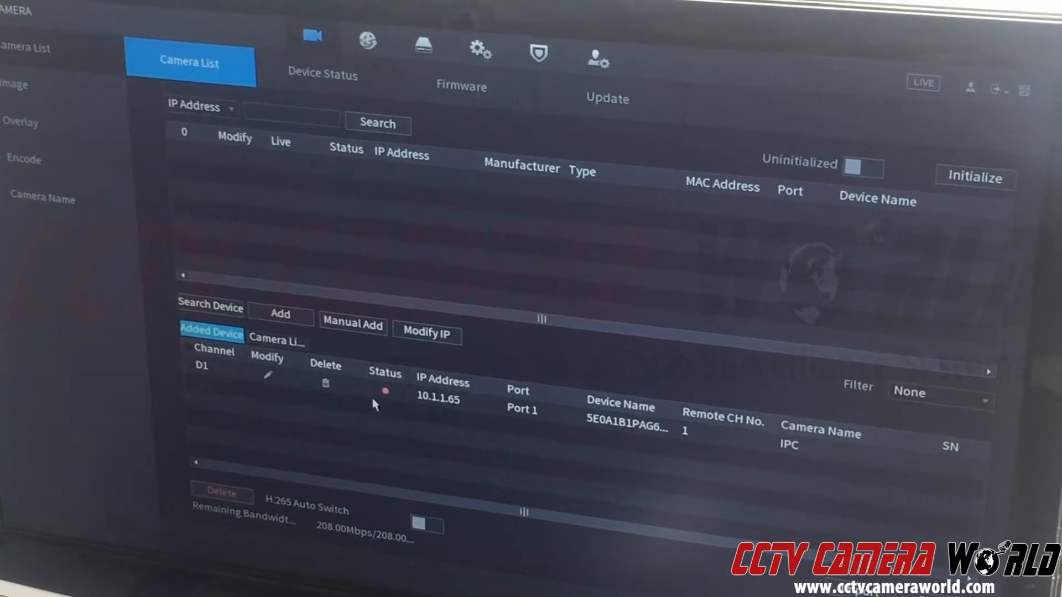
mouse_move(402, 405)
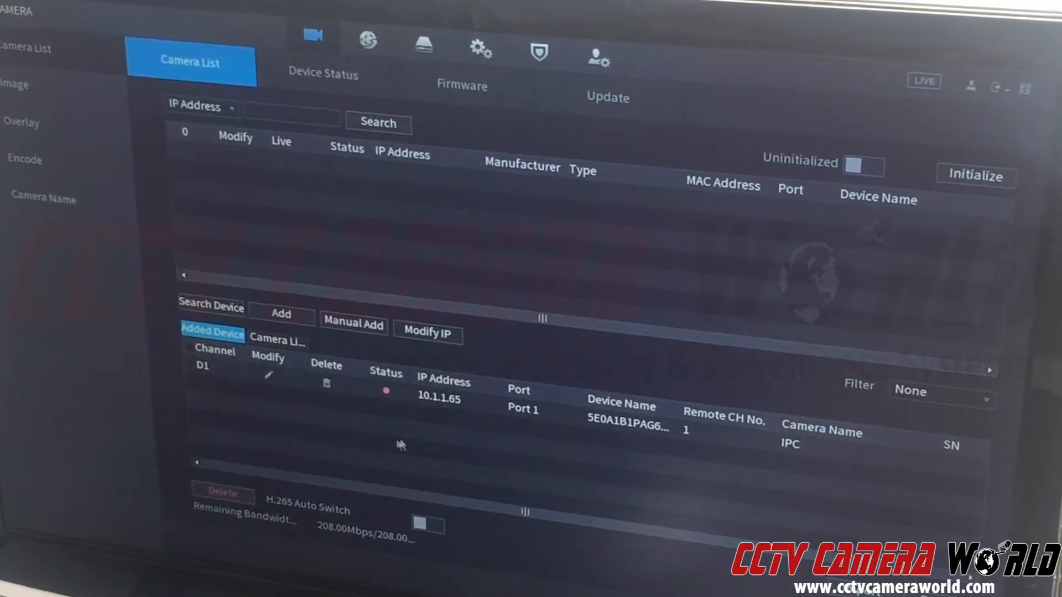
mouse_move(433, 438)
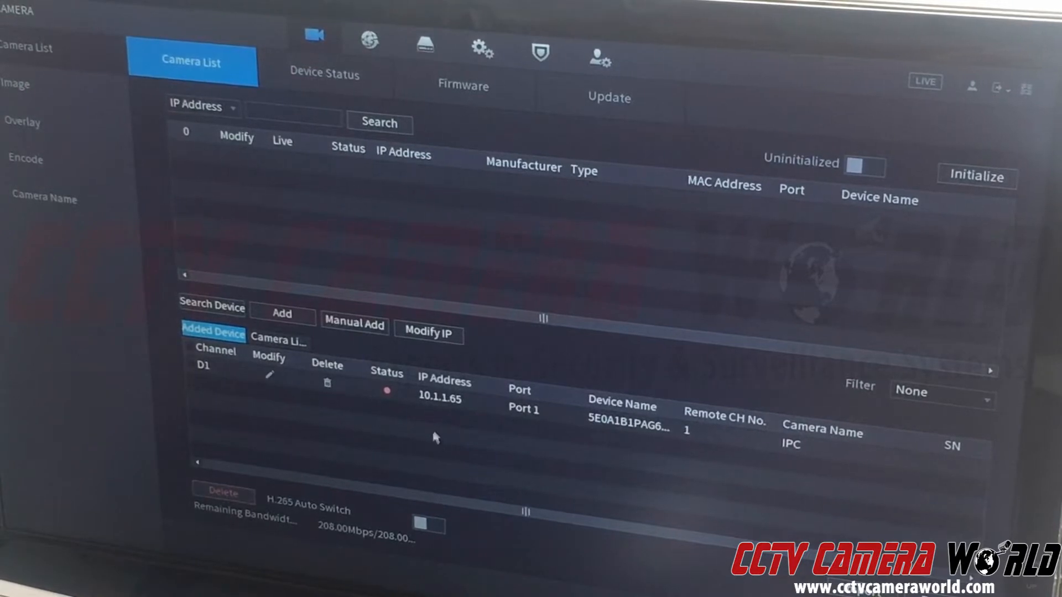
mouse_move(458, 411)
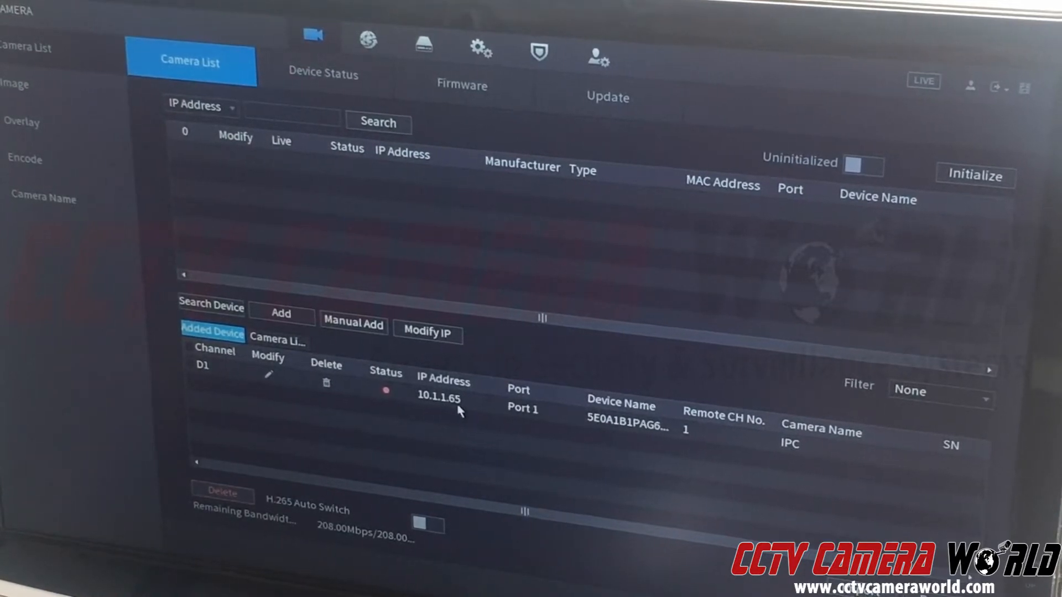
mouse_move(464, 460)
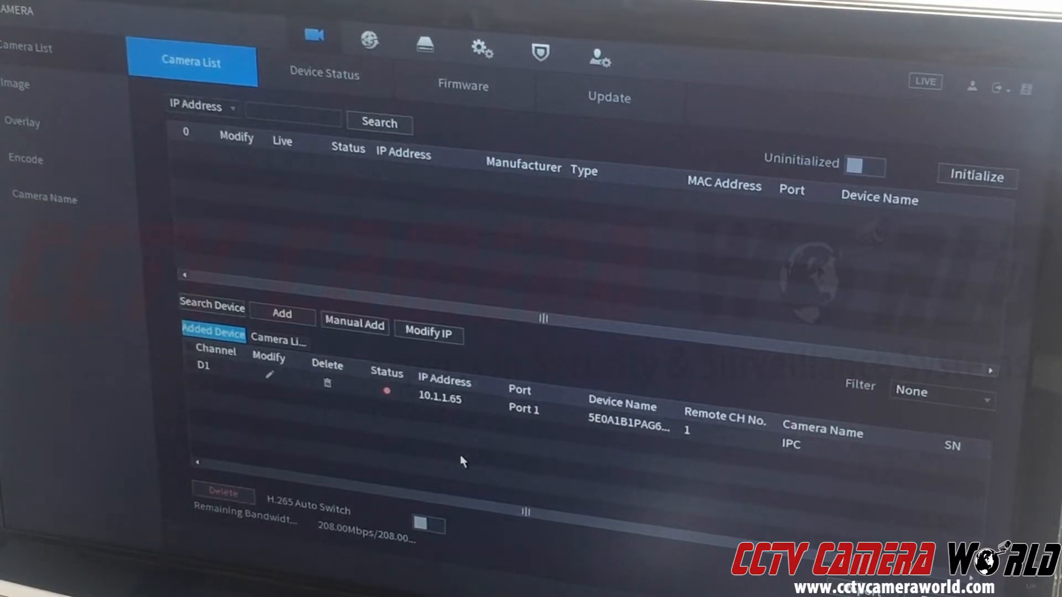
mouse_move(258, 386)
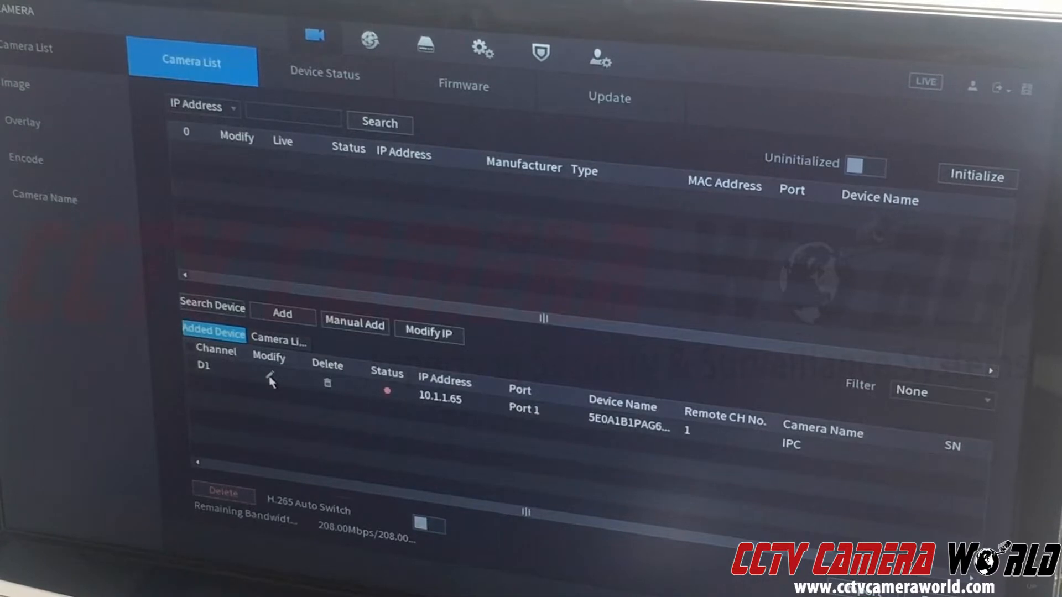
- Replace camera D1's stored password with the correct one via the on-screen keyboard
click(269, 378)
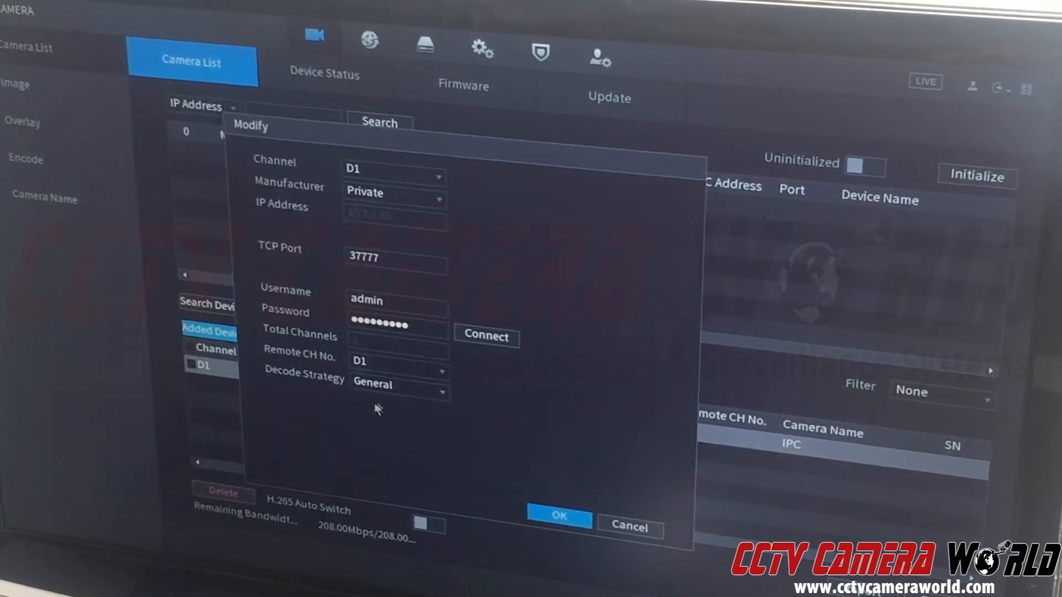
click(396, 325)
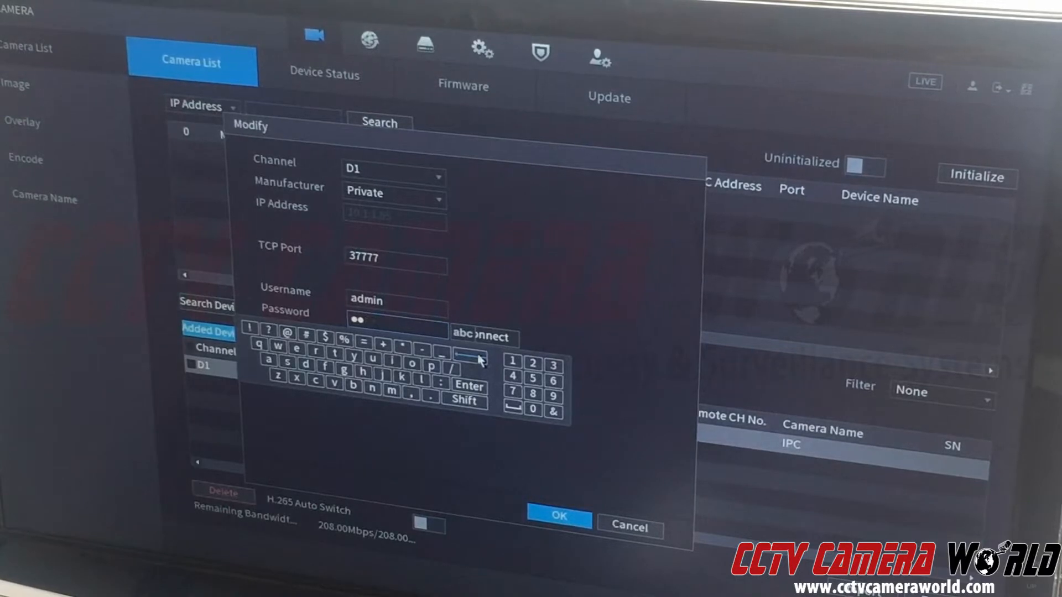
click(532, 409)
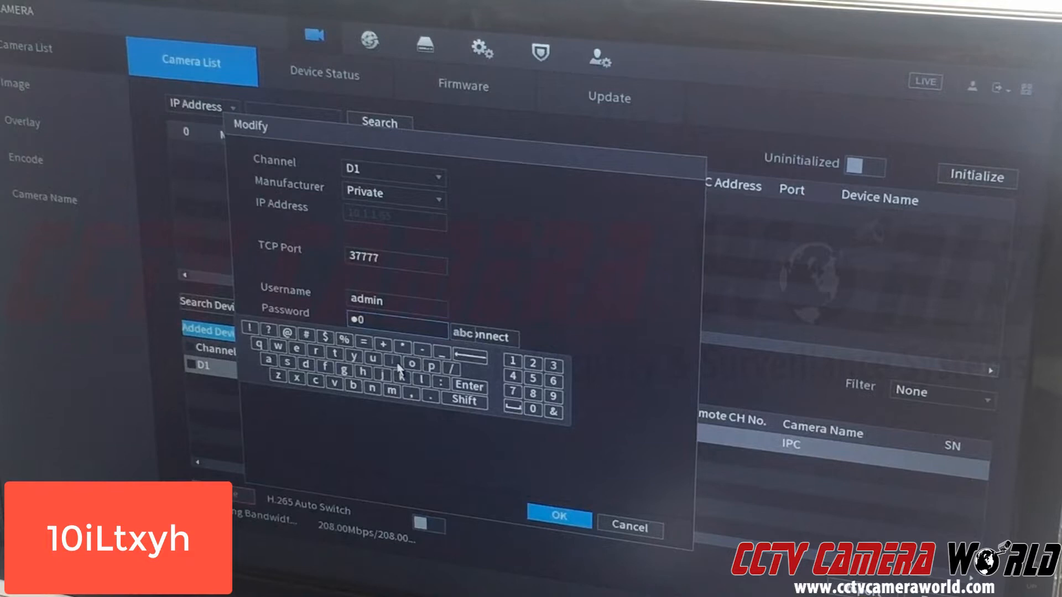
click(419, 364)
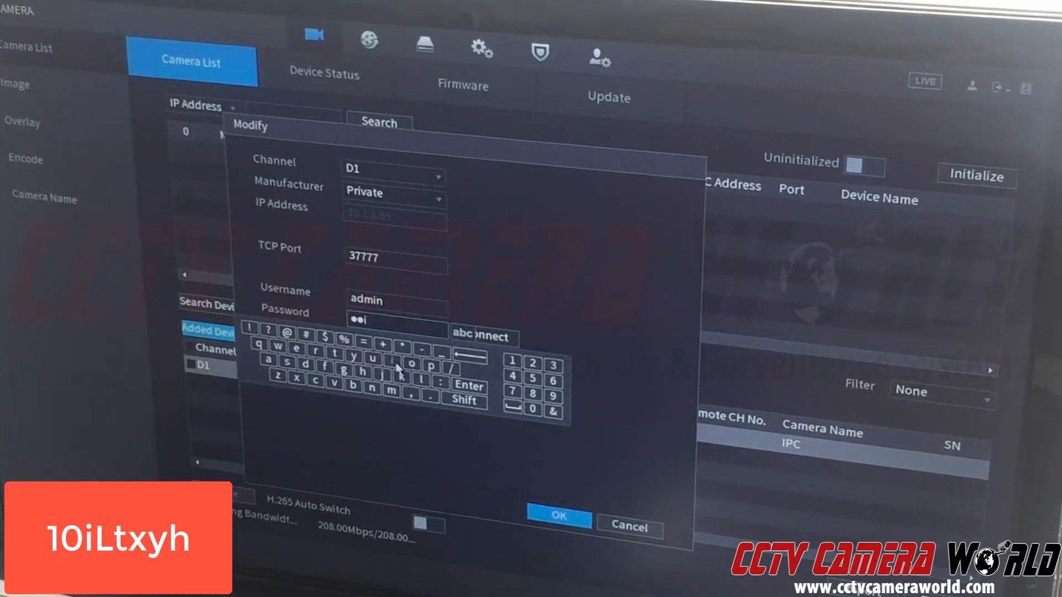
click(465, 400)
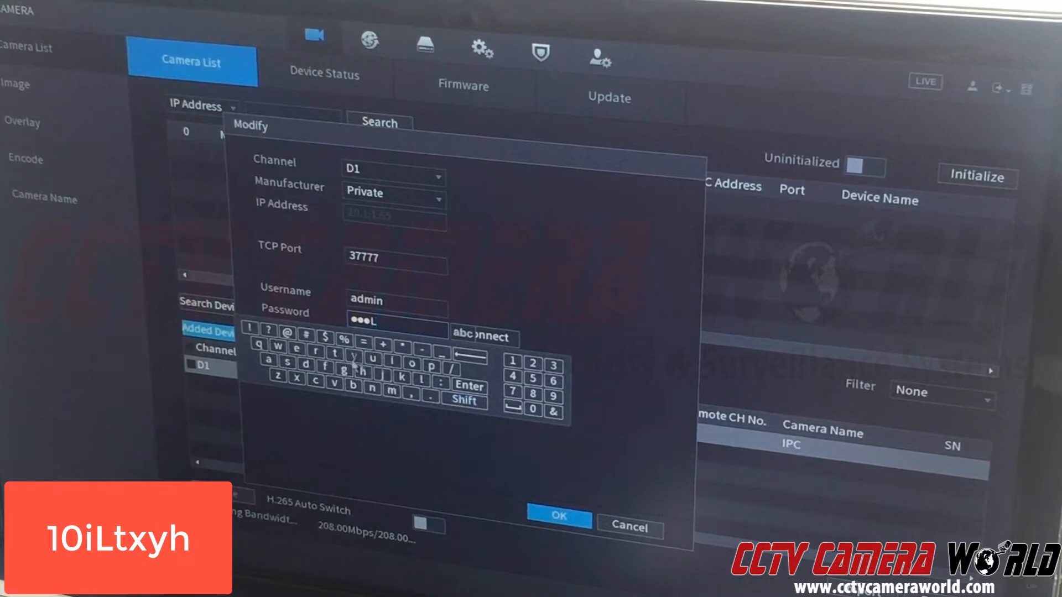
click(350, 357)
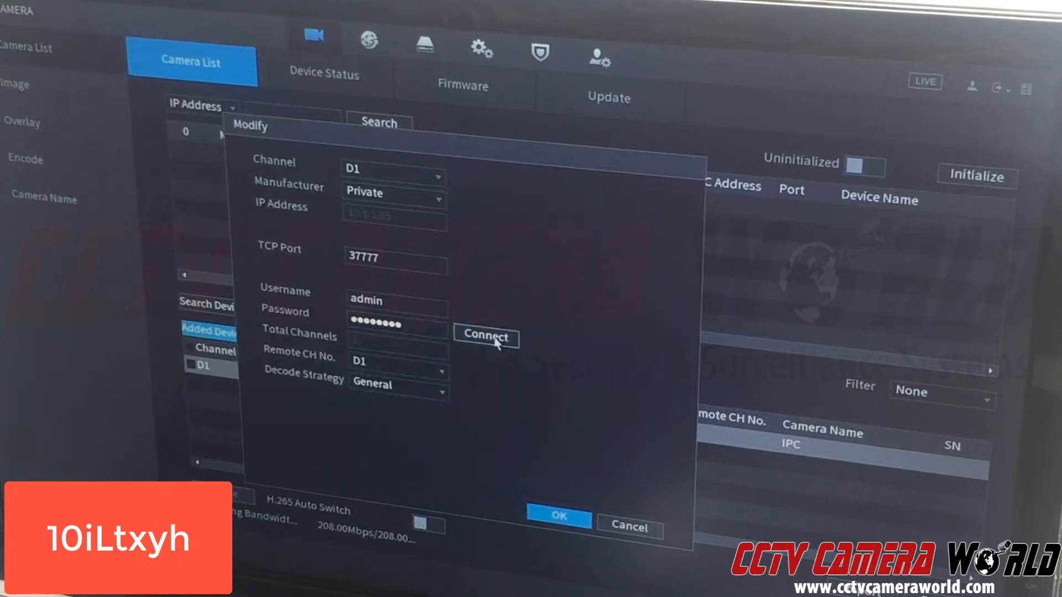
- Connect with the new password so one channel is detected, and save with OK
click(484, 338)
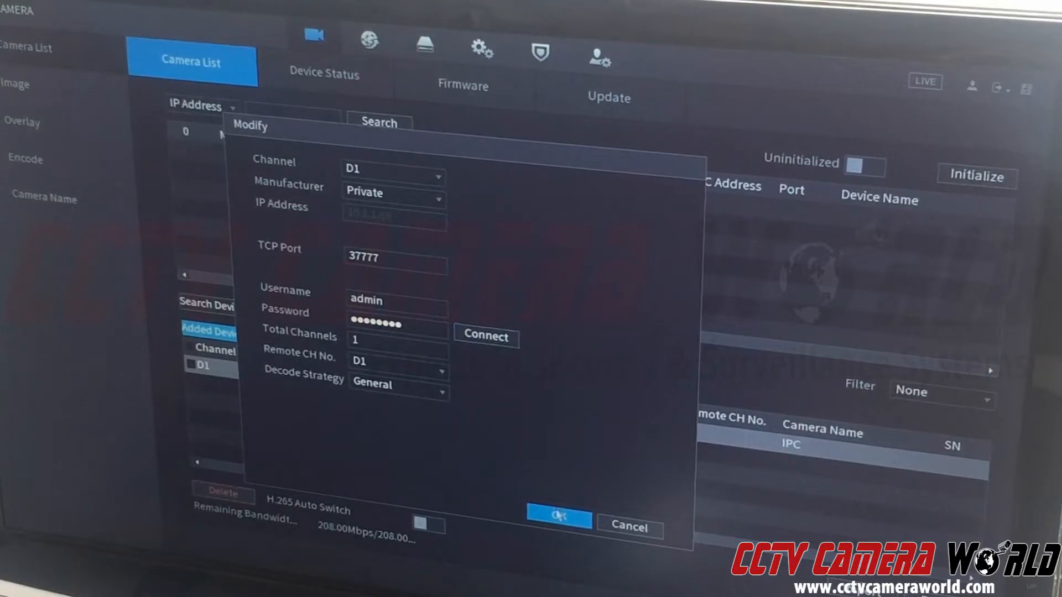
click(558, 520)
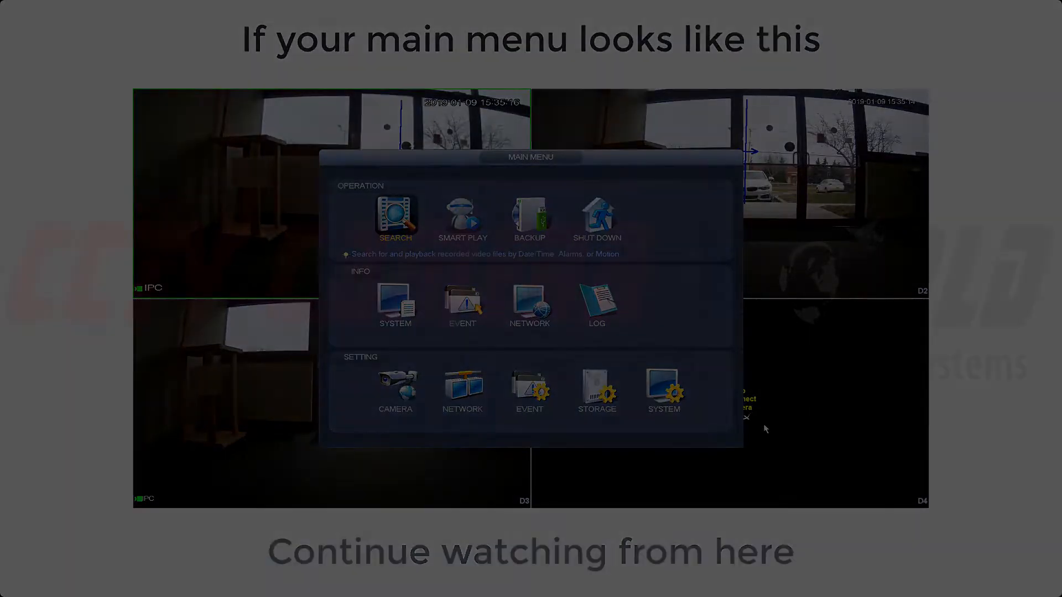
- Return to the blank four-channel live view and bring up its quick menu
click(395, 389)
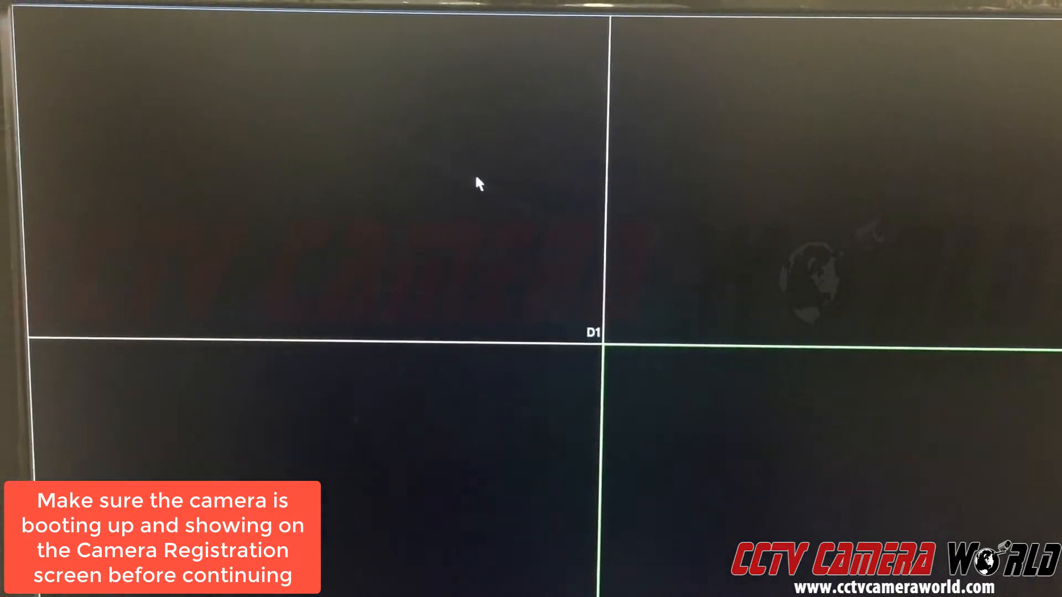
right_click(478, 183)
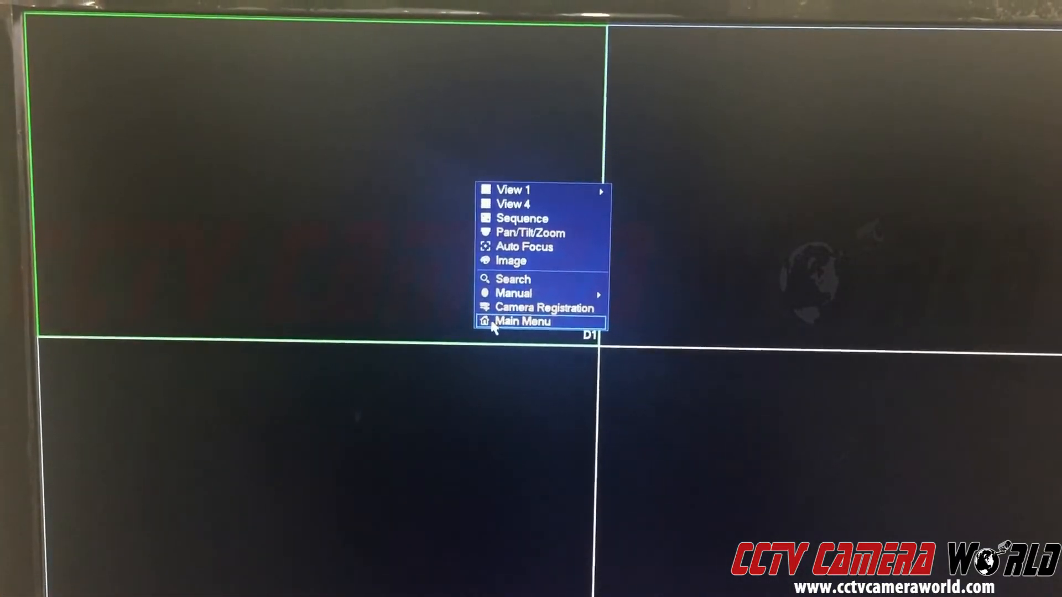
- Go to Camera Registration from the Main Menu, with no cameras added yet
click(523, 320)
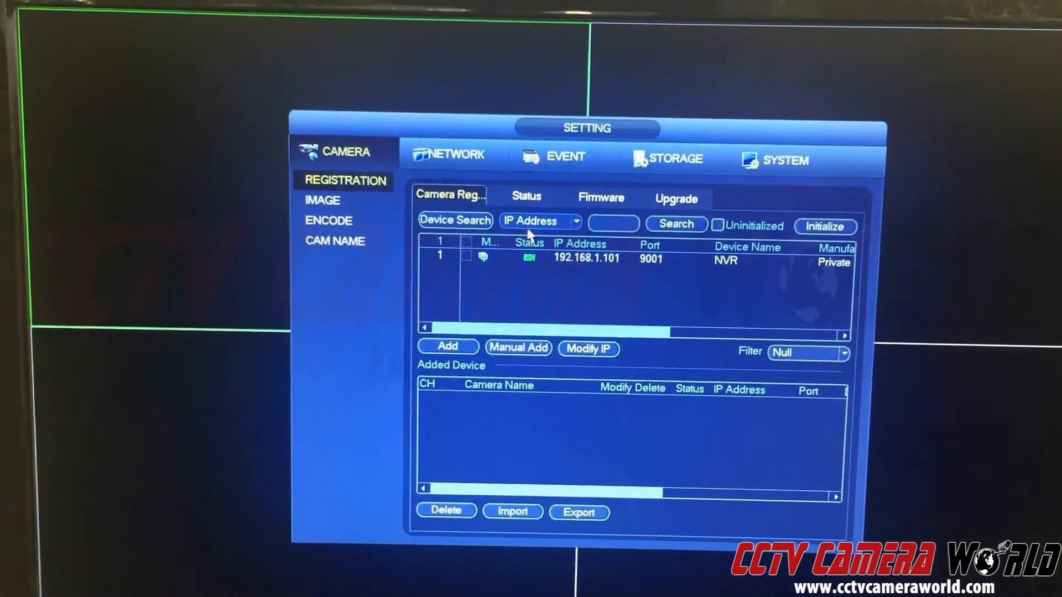
- Search for devices, clear the offline entry and add the 10.1.1.65 result
click(448, 346)
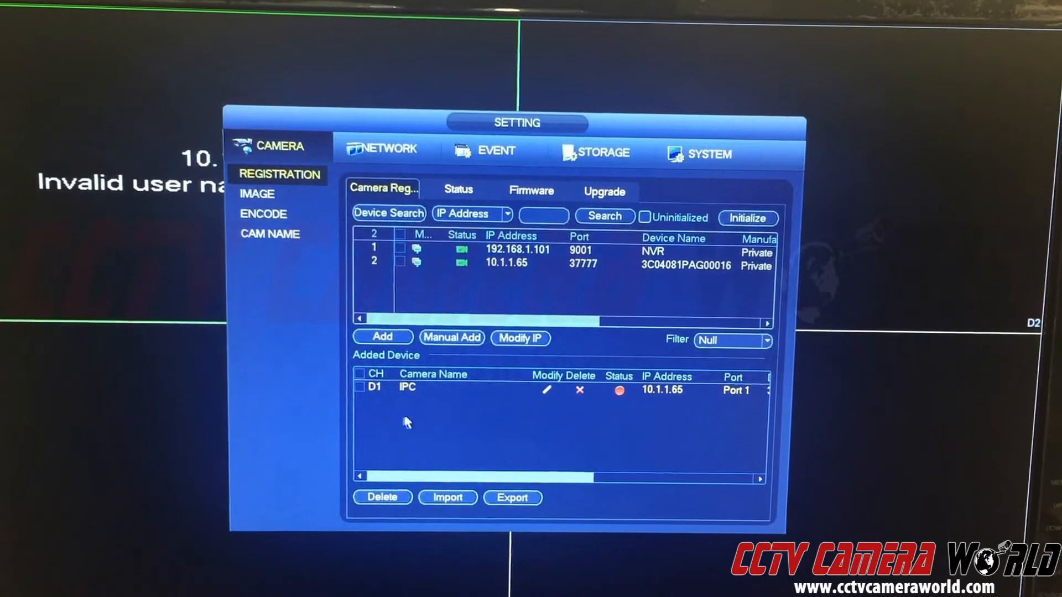
click(359, 372)
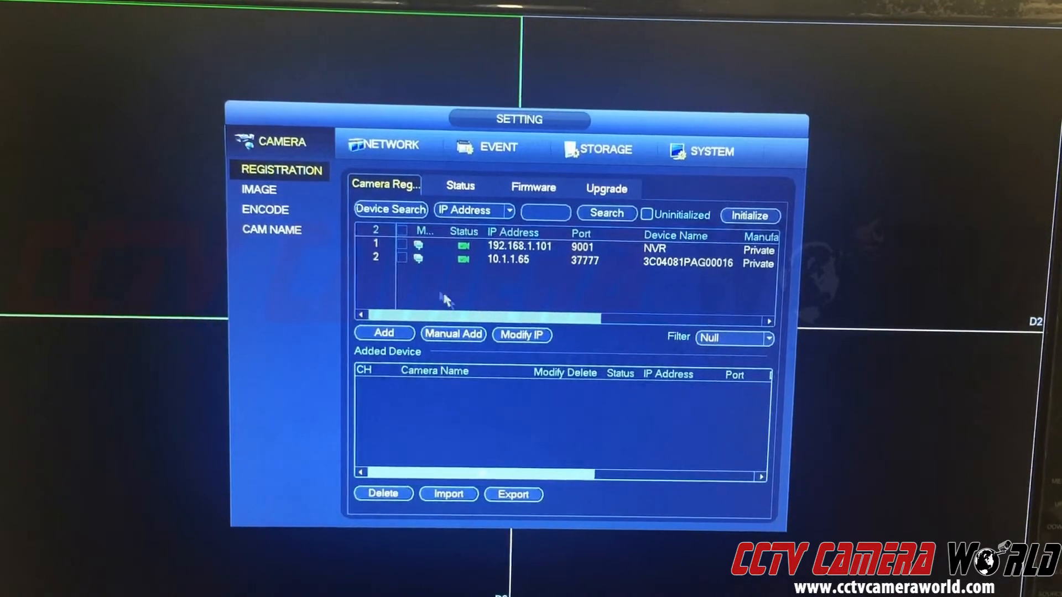
click(385, 339)
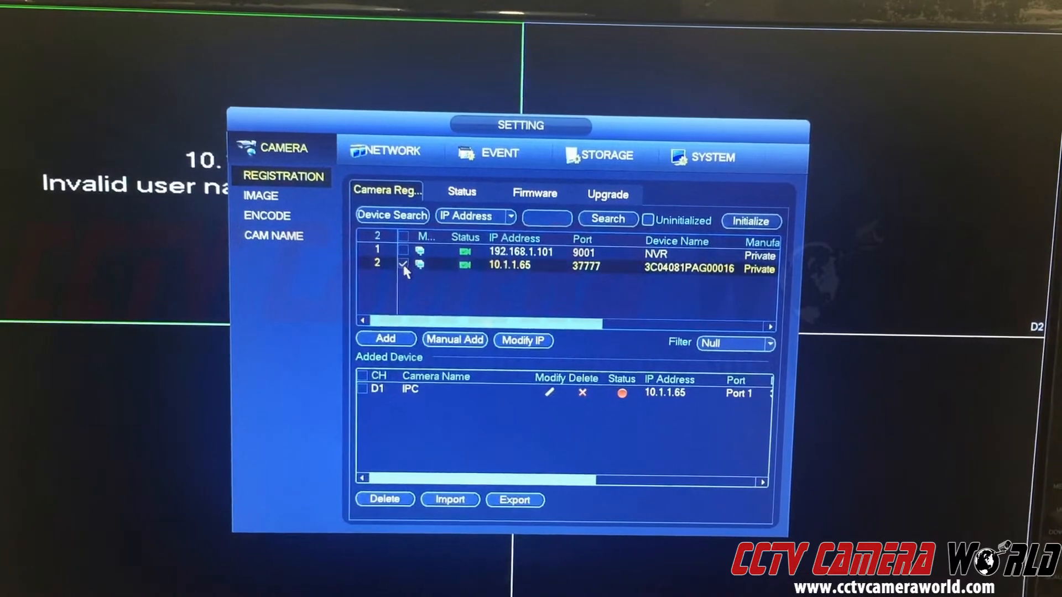
click(384, 340)
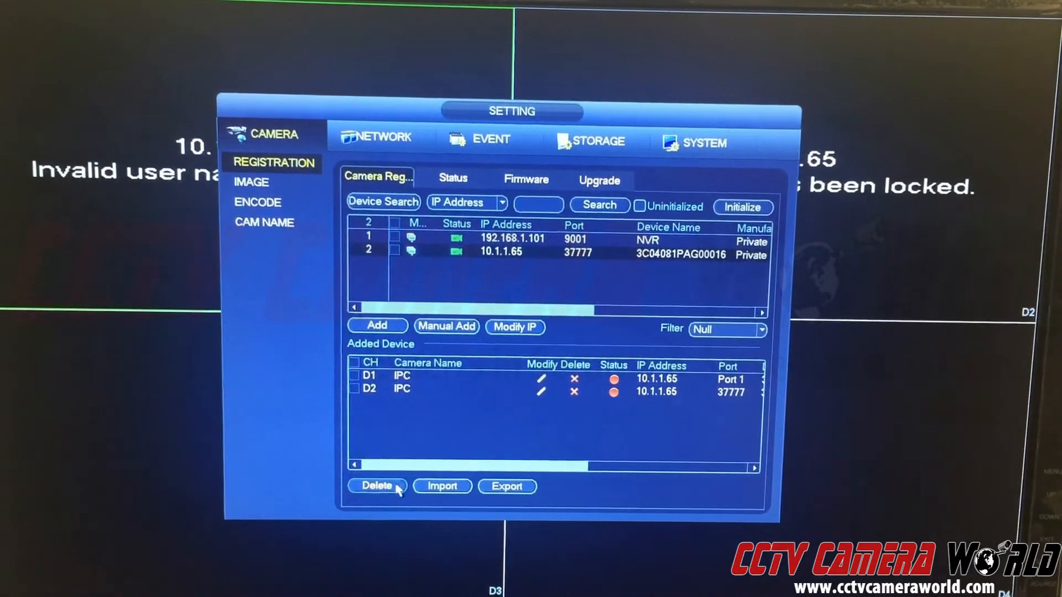
- Delete all duplicate registrations so 10.1.1.65 is listed once on channel D1
click(353, 364)
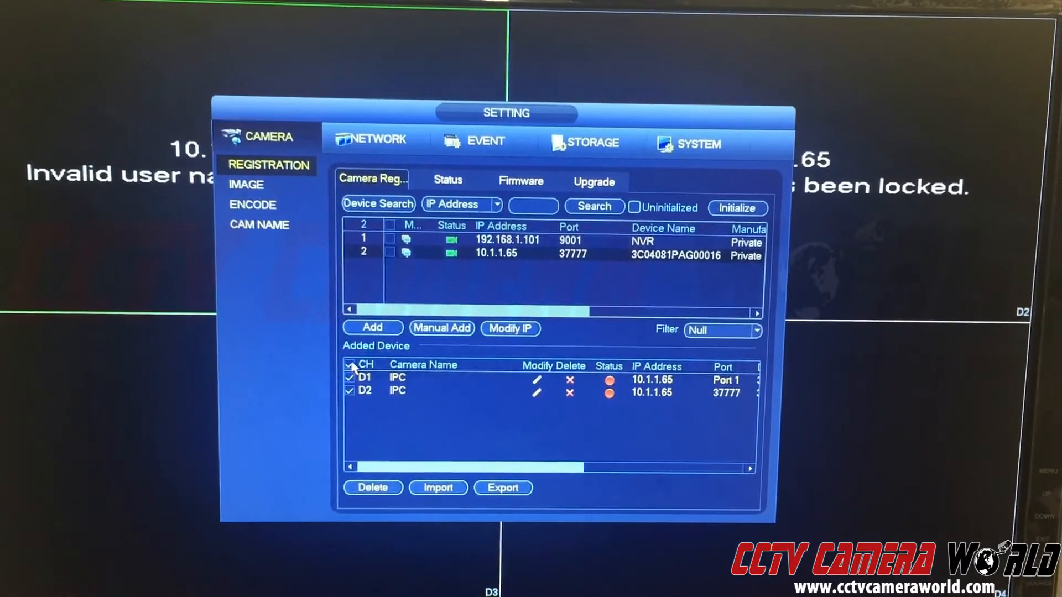
click(371, 487)
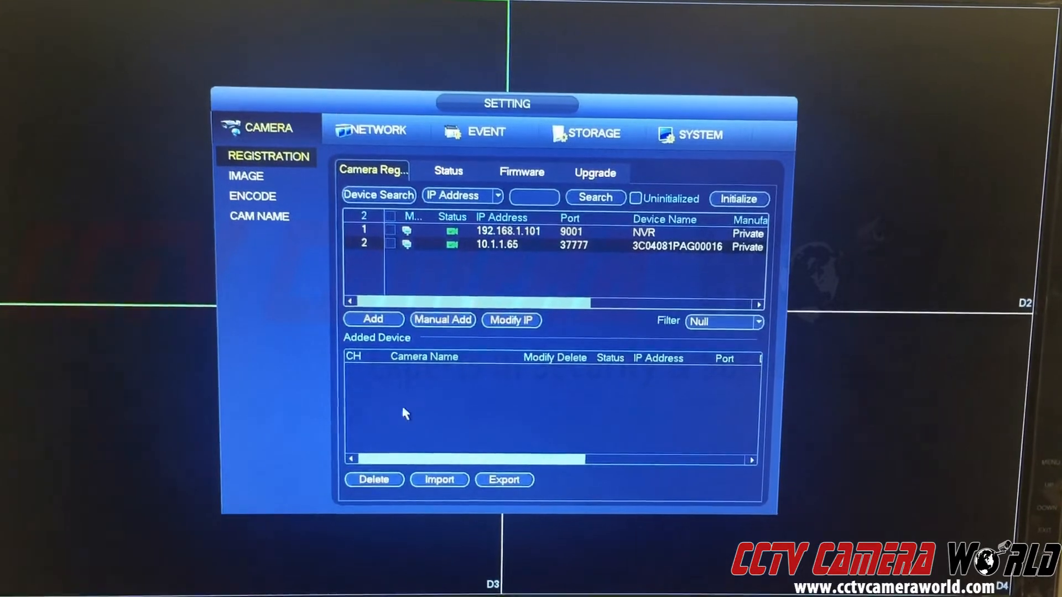
click(372, 318)
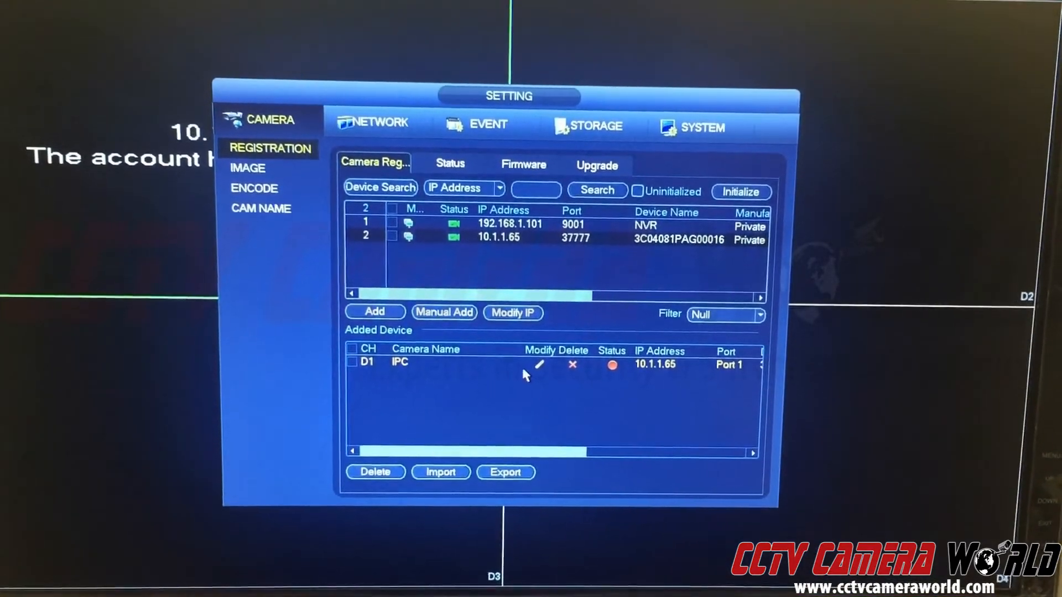
- Edit D1's connection details and clear its stored password
click(538, 364)
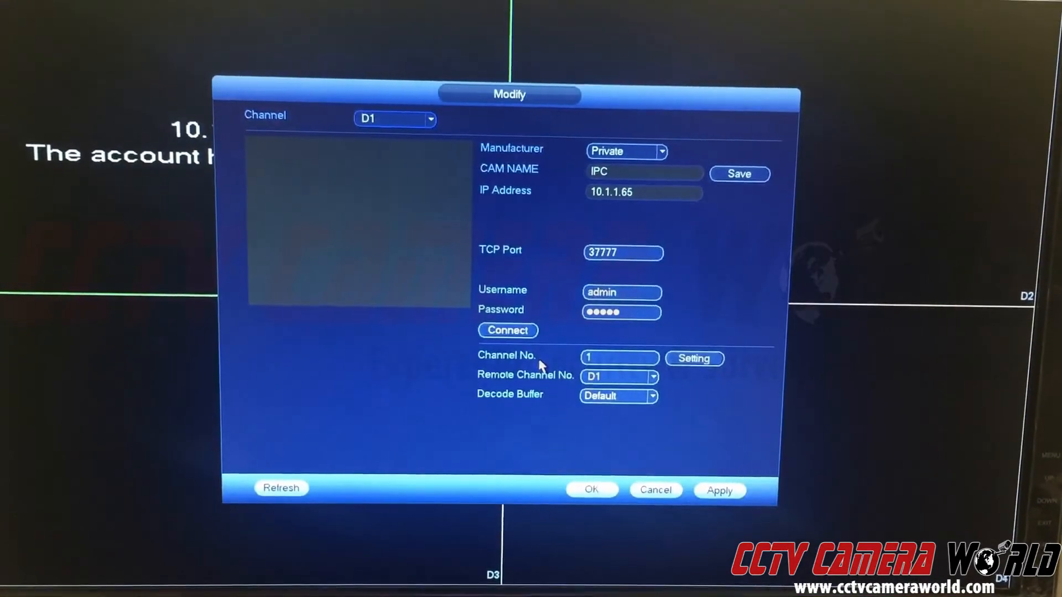
click(619, 312)
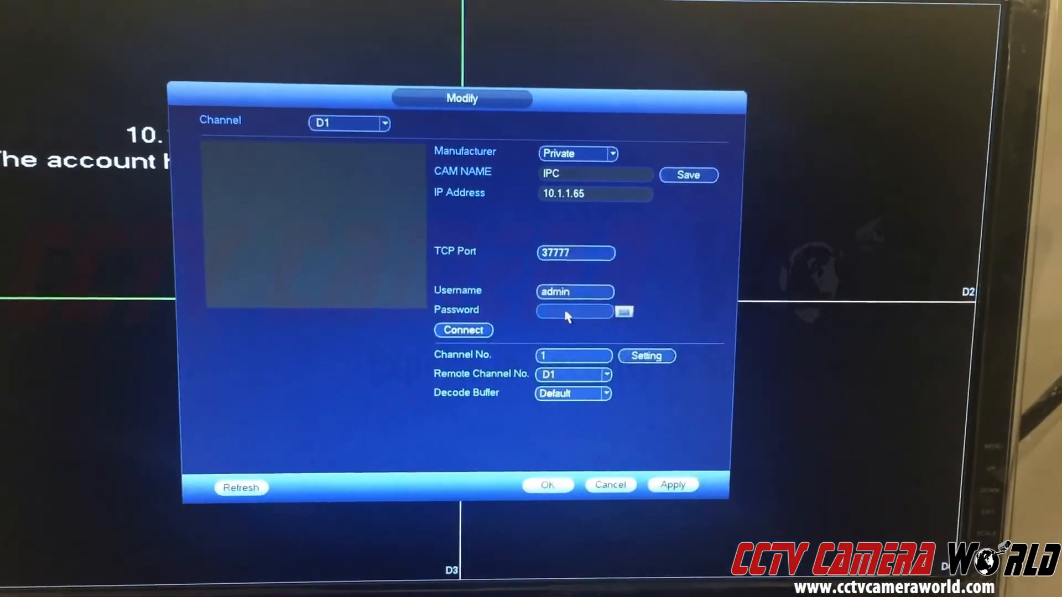
- Enter D1's correct password on the on-screen keyboard and apply it
click(575, 311)
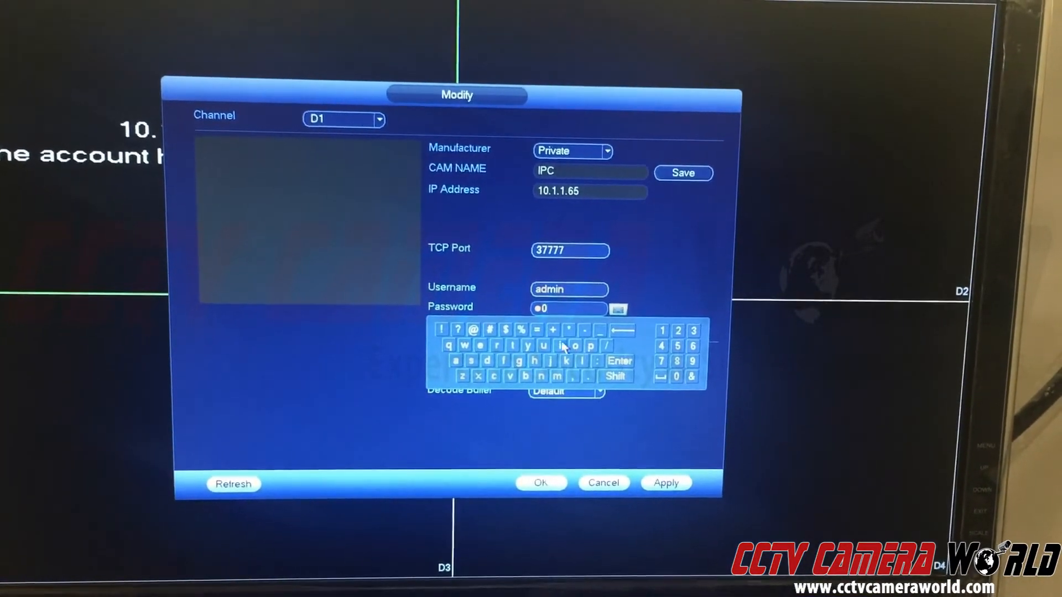
click(575, 346)
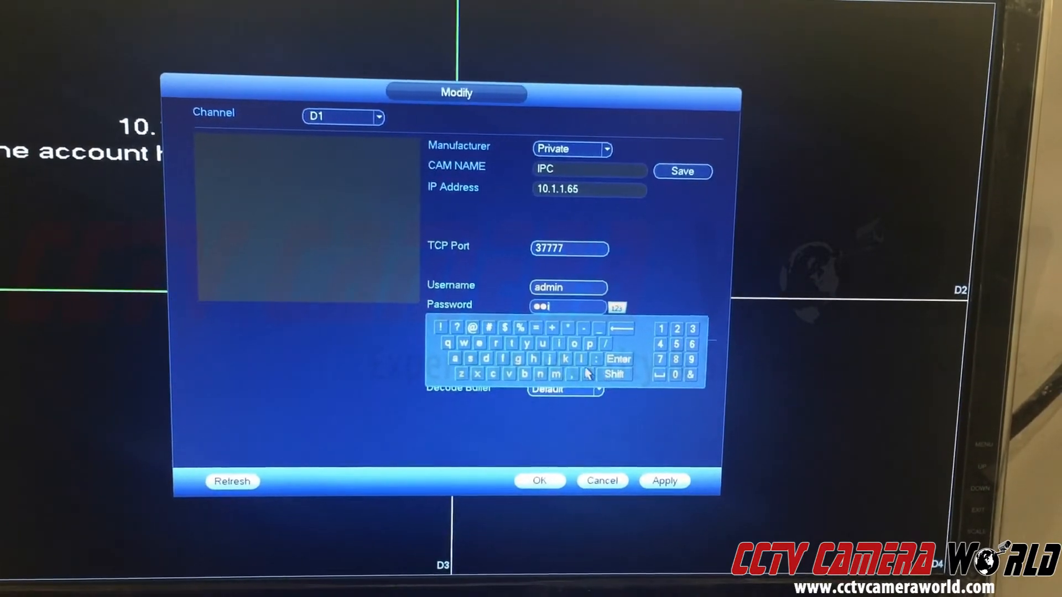
click(614, 373)
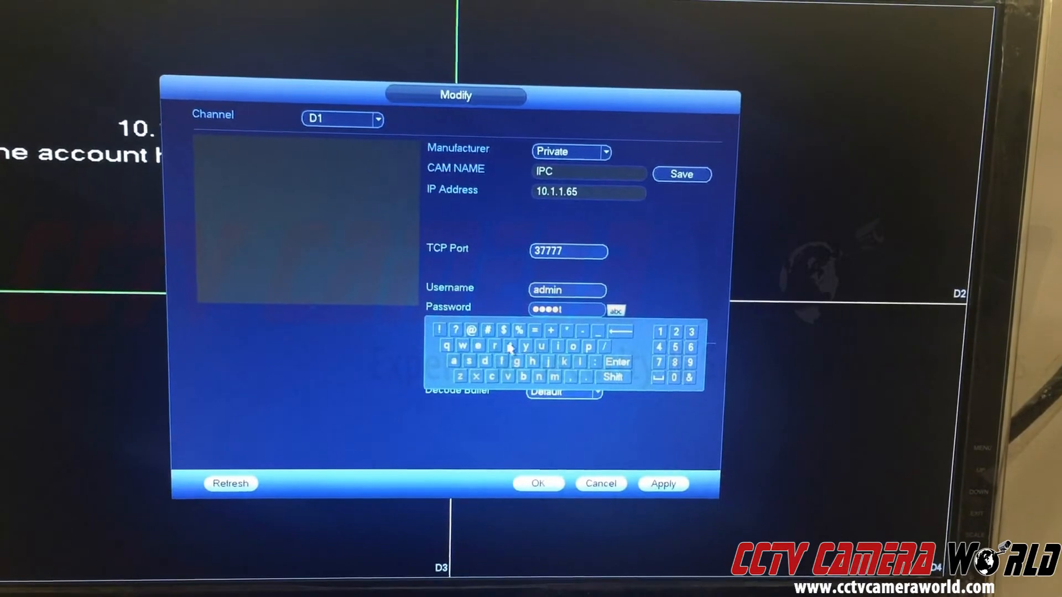
click(512, 346)
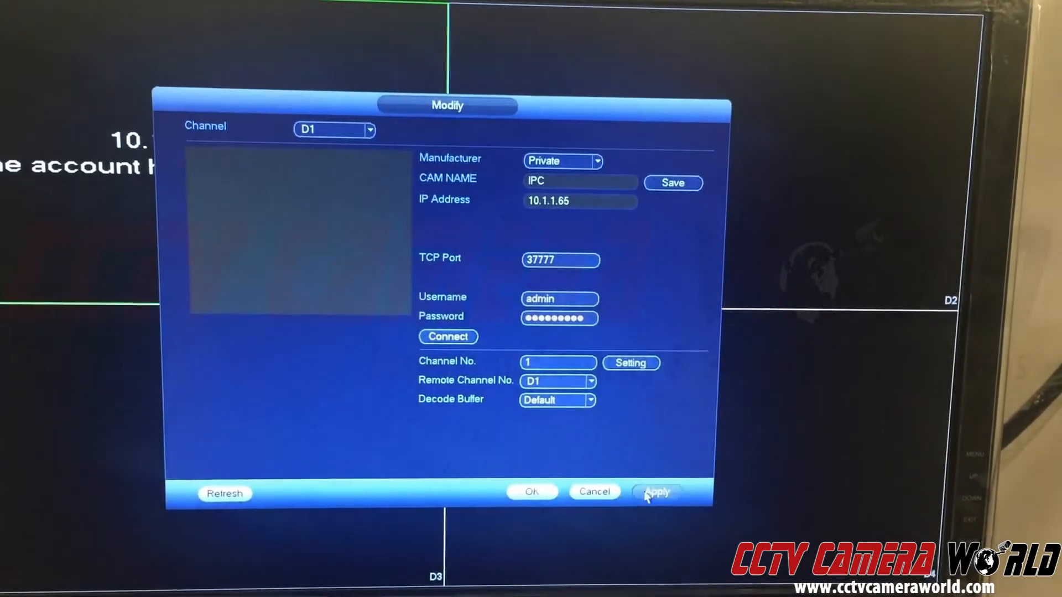
click(654, 491)
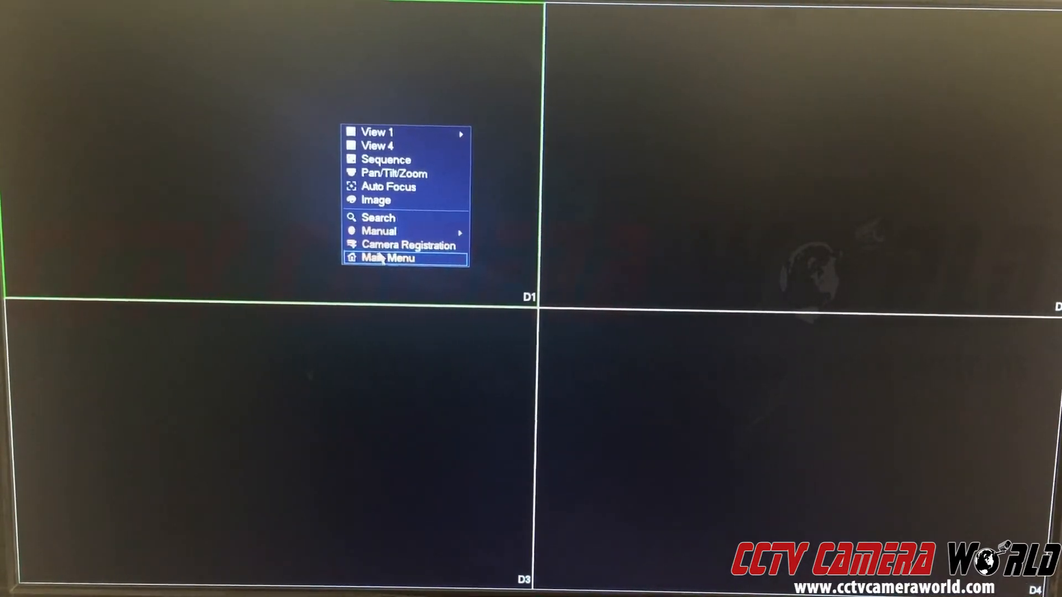
- Confirm the camera connects in Registration and close it so D1 shows live video
click(409, 244)
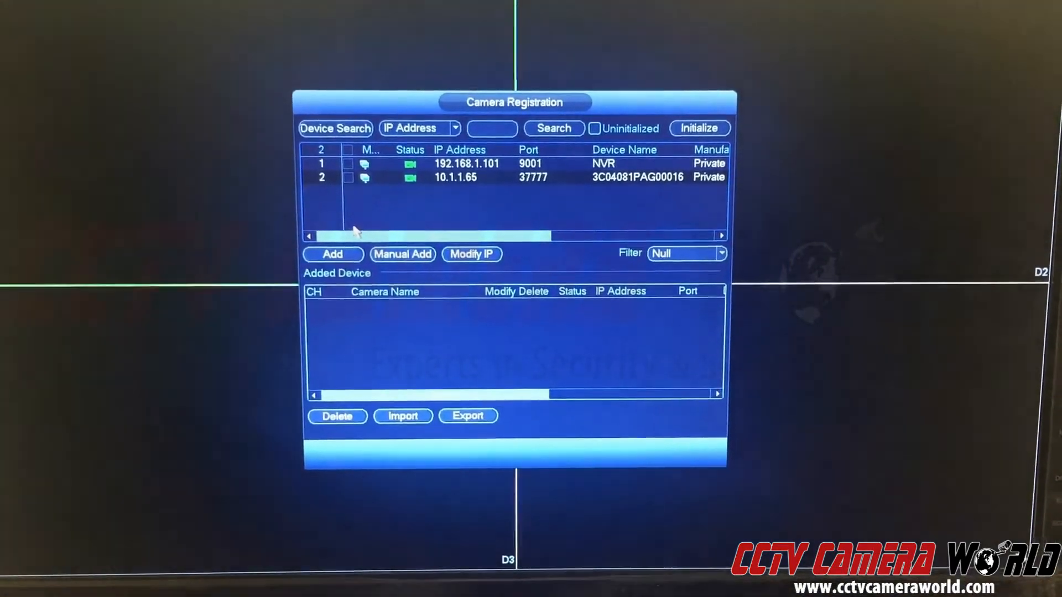
click(332, 254)
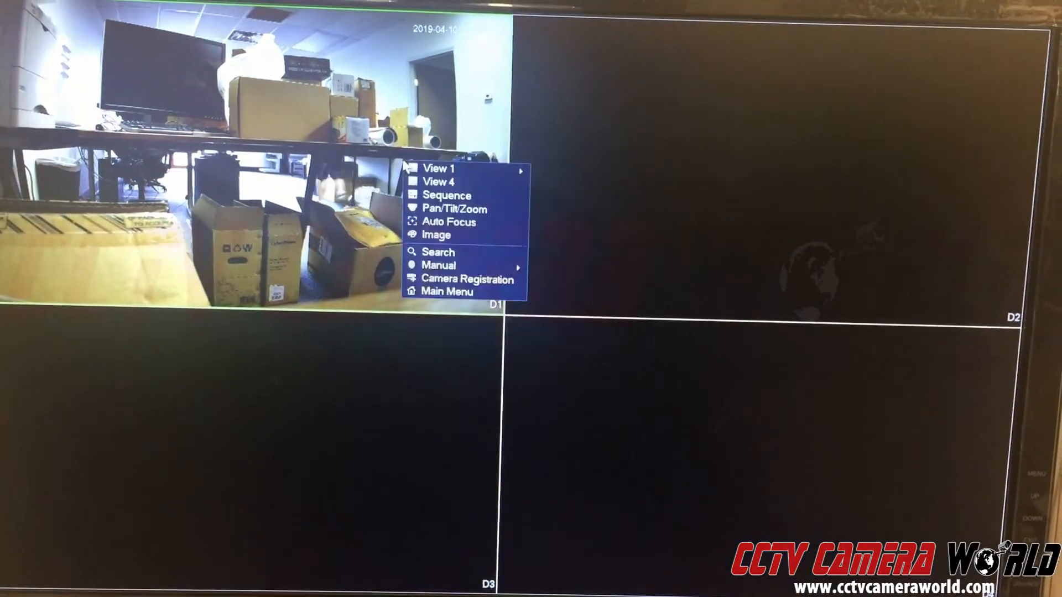
- Rename camera D1 to IPC11 in CAM NAME and save with OK
click(445, 292)
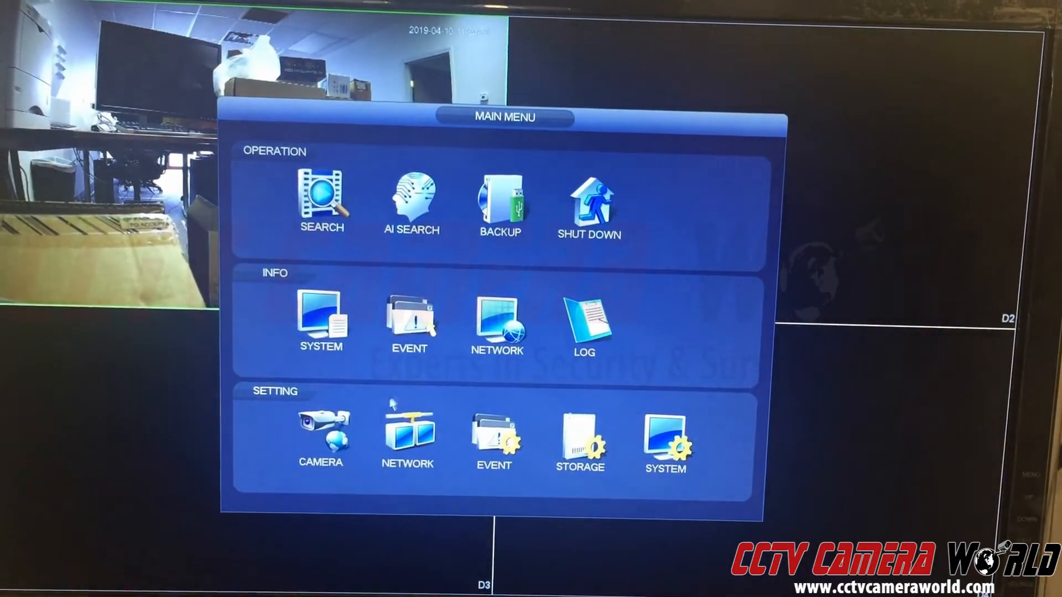
click(321, 434)
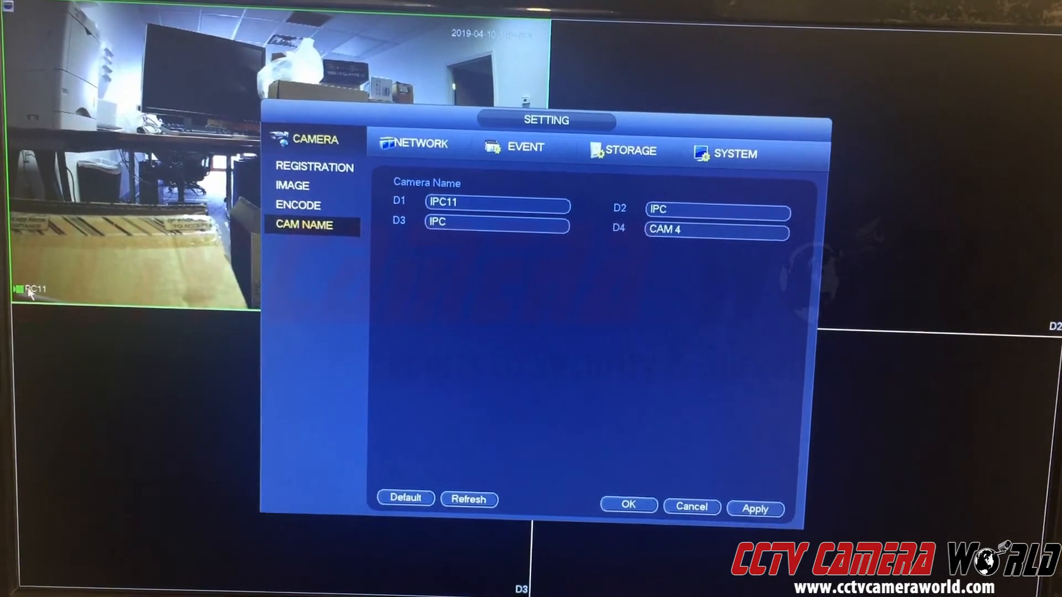
click(494, 222)
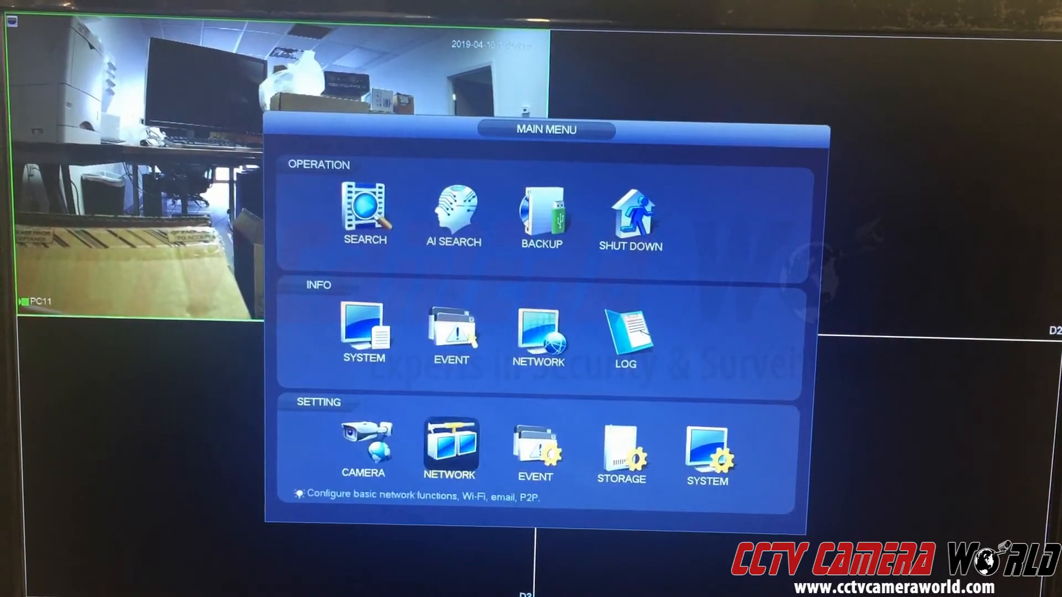
- Set D1's BLC Mode from Stop to WDR in the image settings and review the flip choices
click(363, 450)
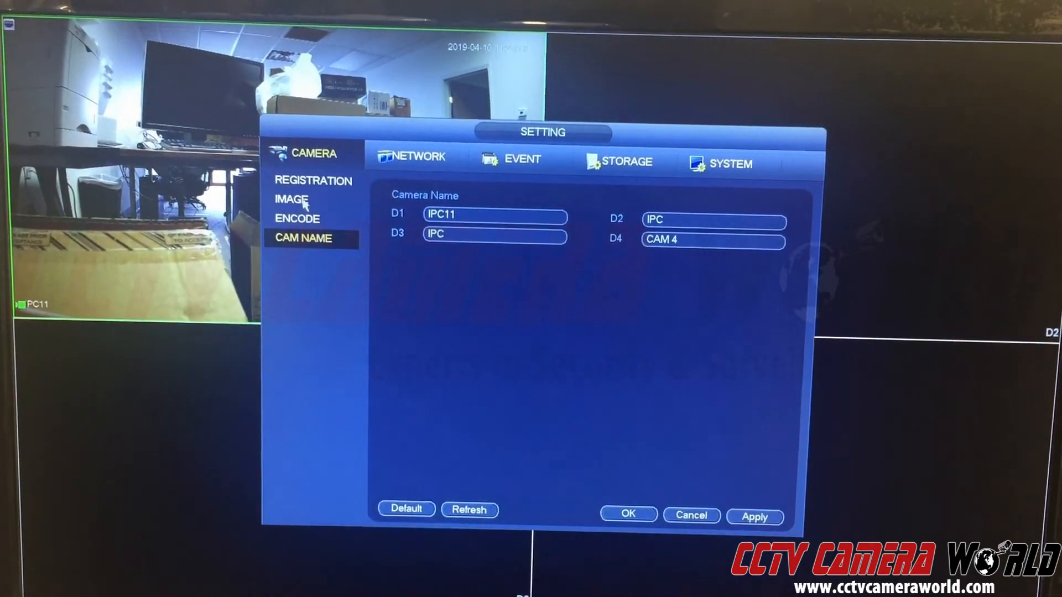
click(291, 199)
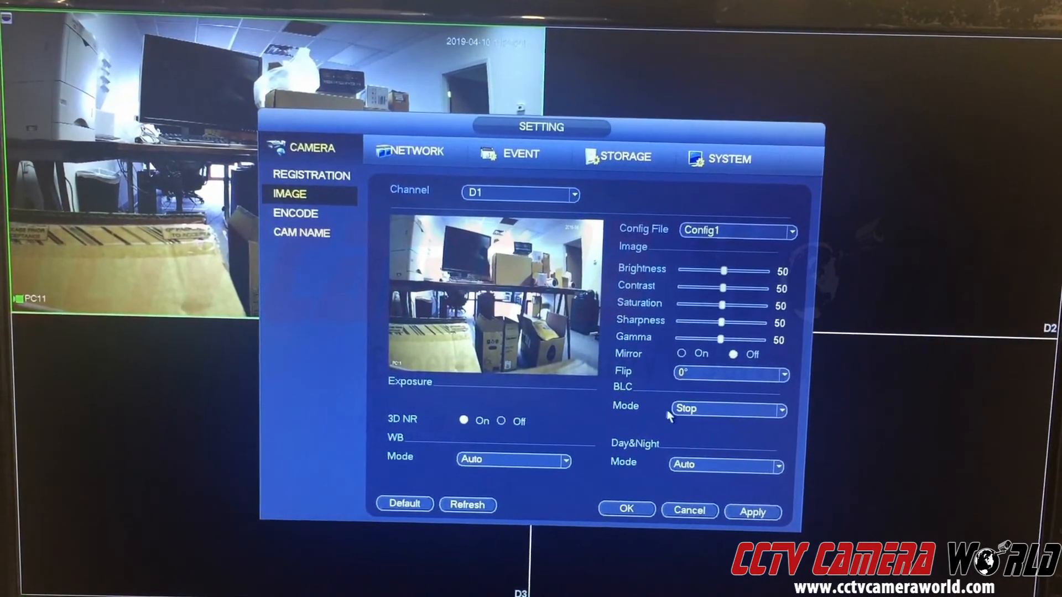
click(727, 408)
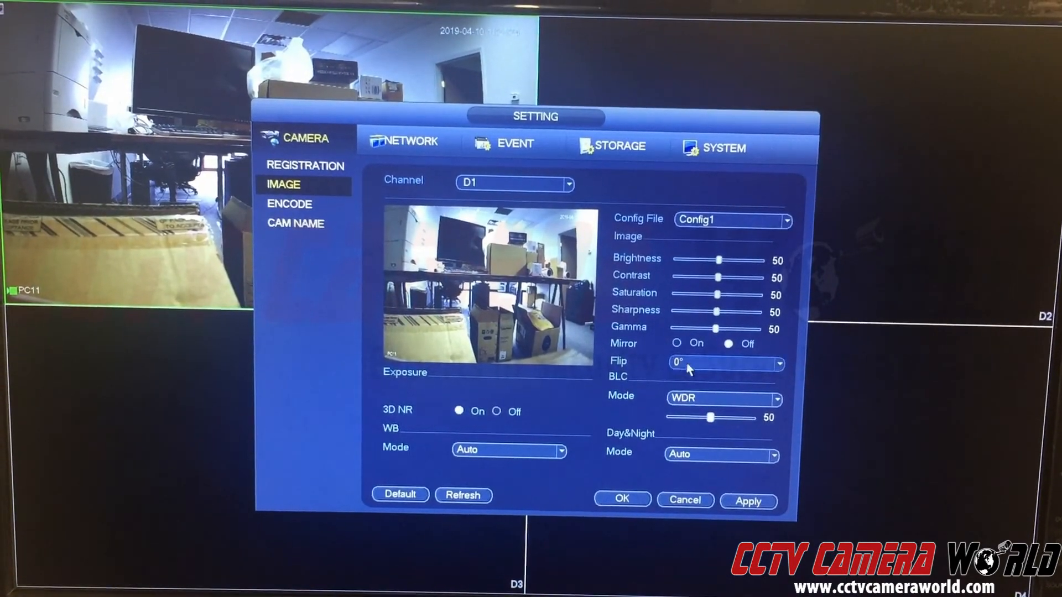
click(725, 364)
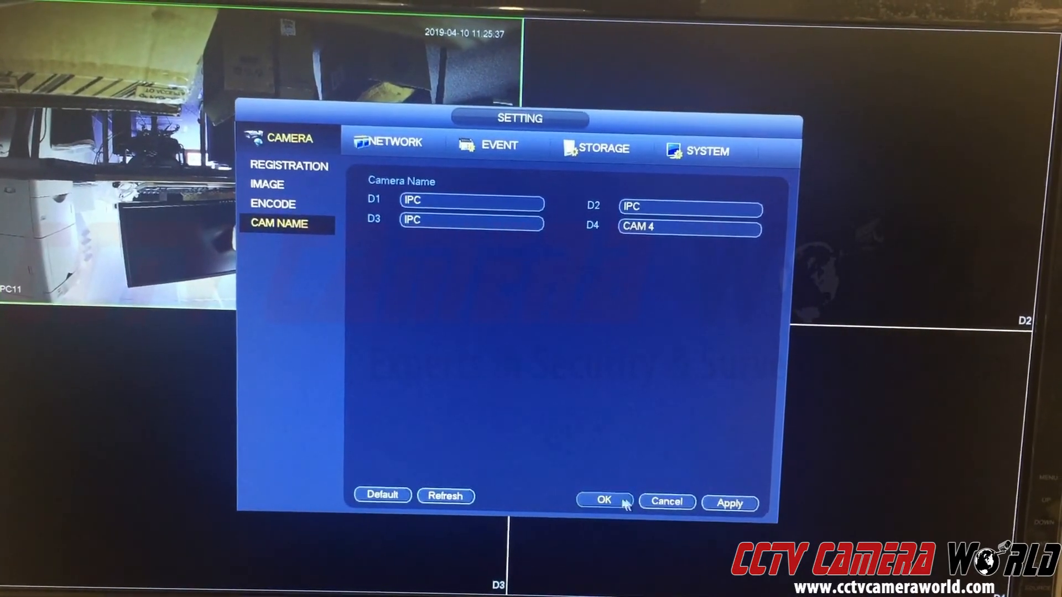
- Confirm the image settings and reopen the D1 image page from Camera settings
click(602, 502)
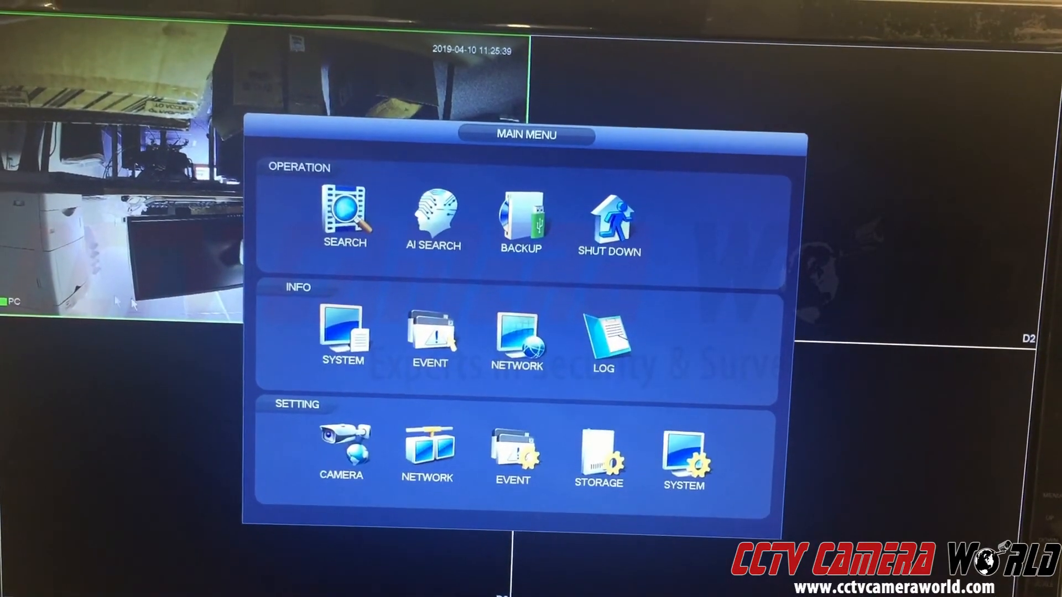
click(340, 450)
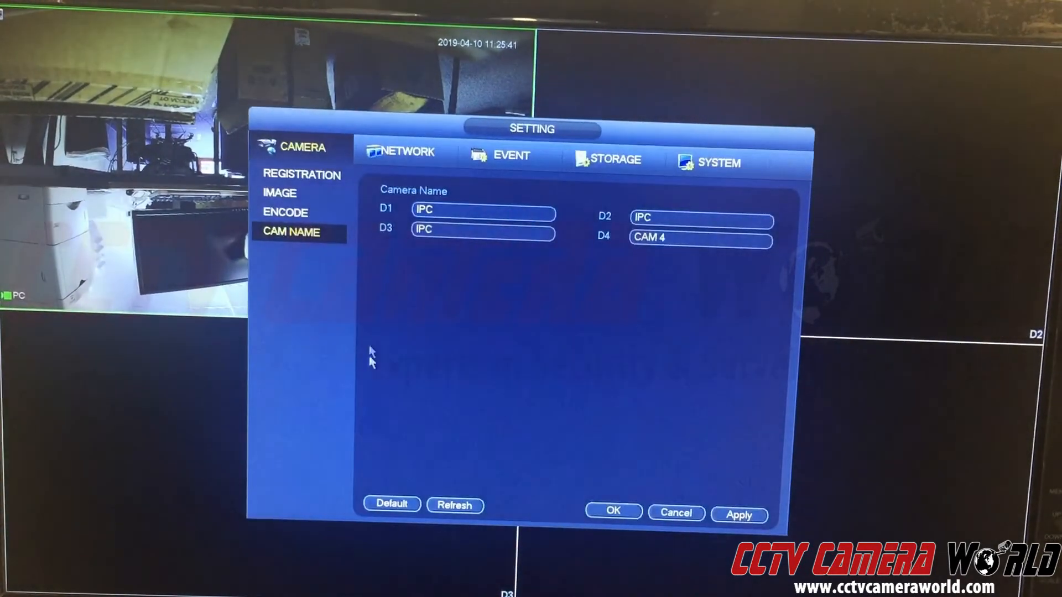
click(278, 192)
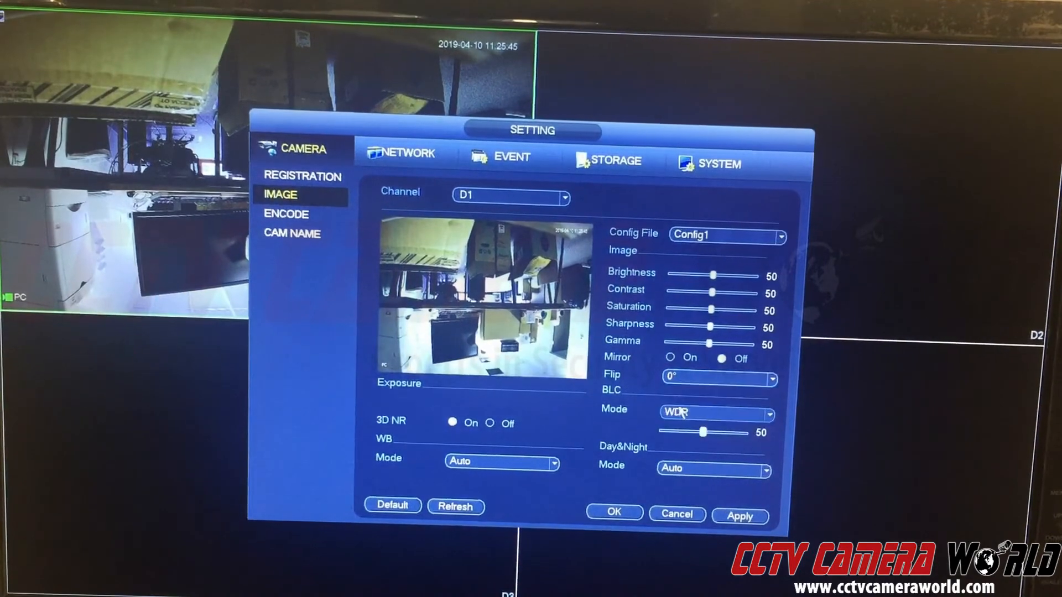
- Keep BLC Mode on WDR and exit back to the main menu
click(715, 415)
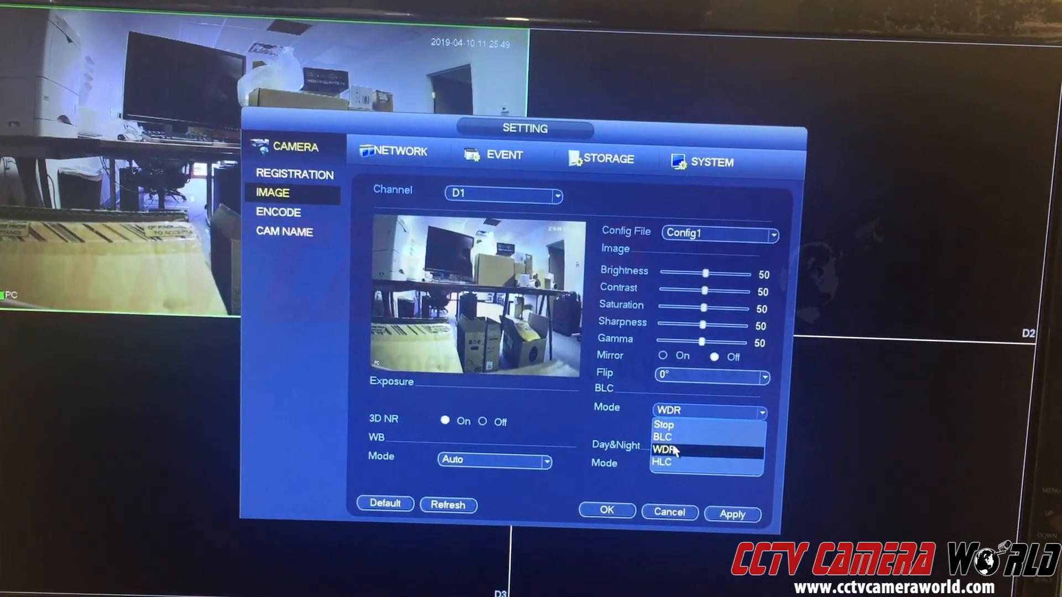
click(670, 449)
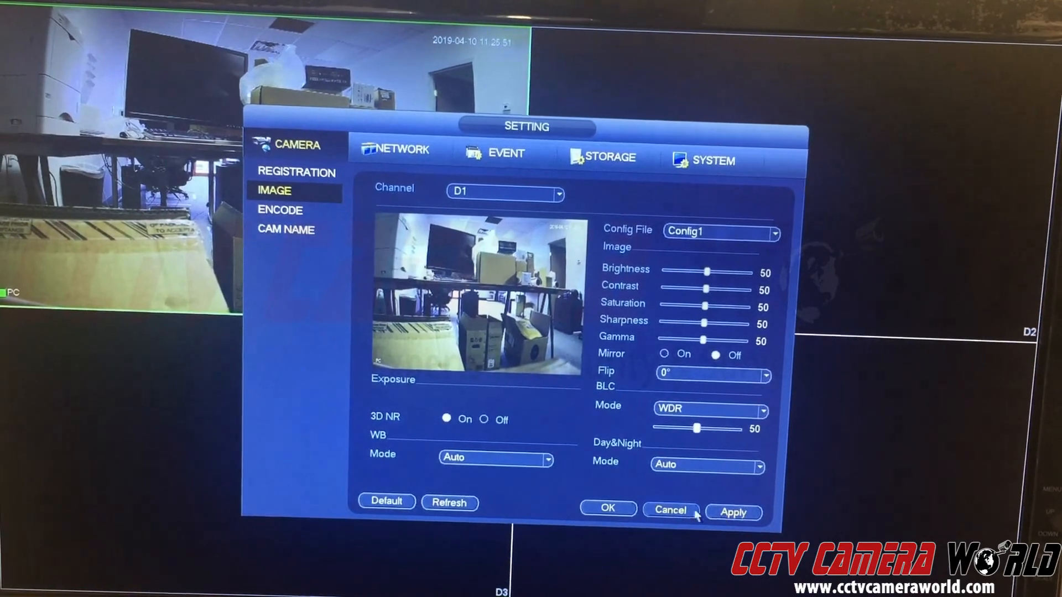
click(670, 510)
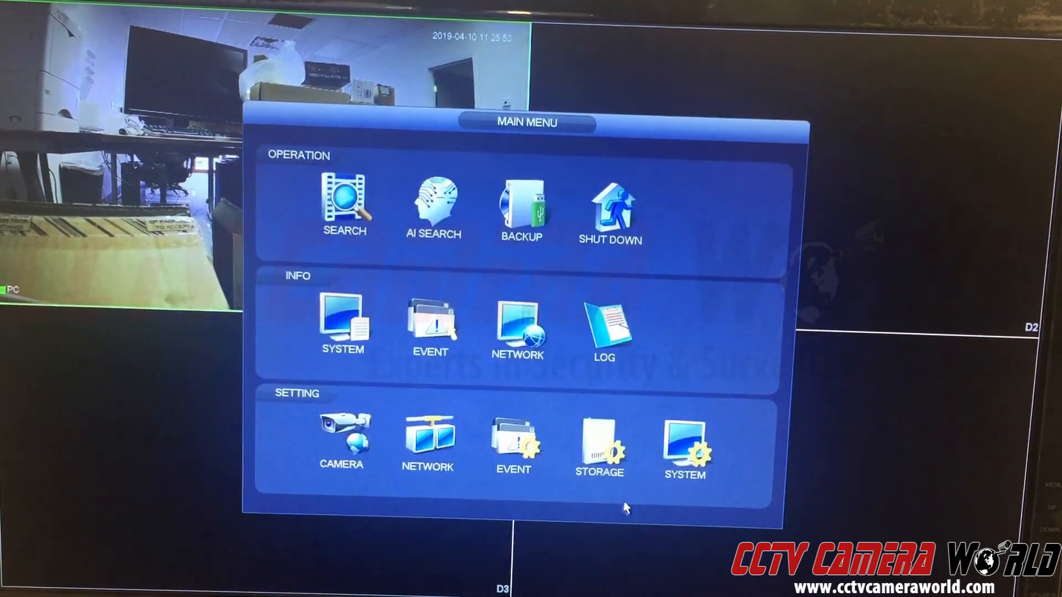